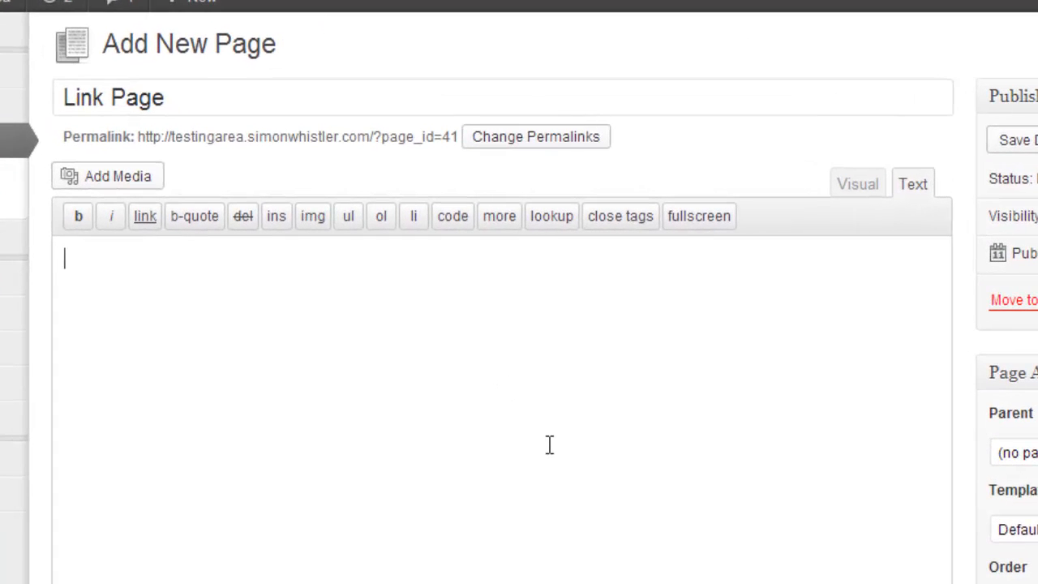
Write the relative anchor <a href="/?page_id=2">Relative</a> into the page's HTML body.
{"action": "type", "text": "<a h"}
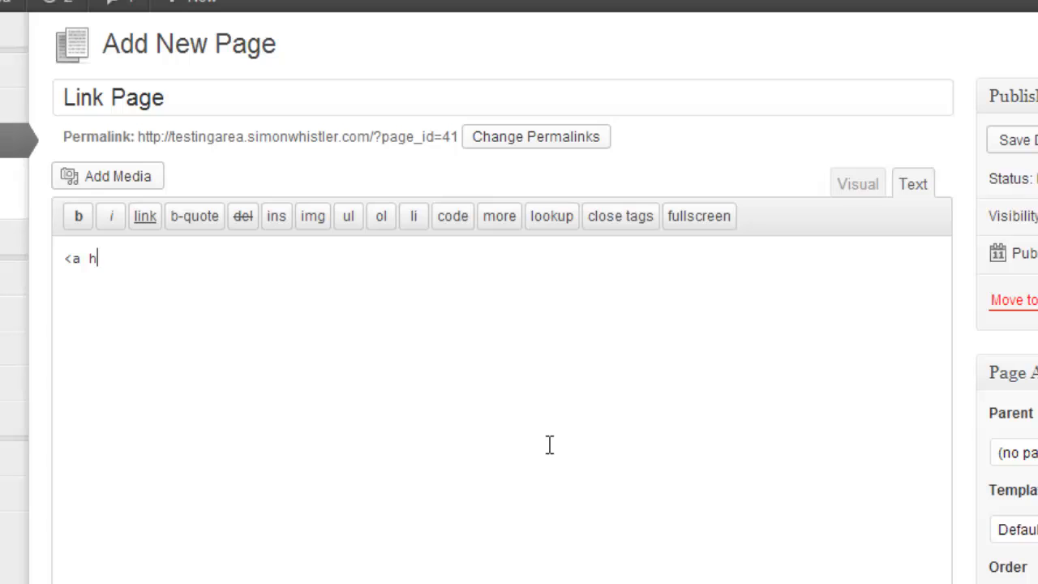
{"action": "type", "text": "ref=\"/?"}
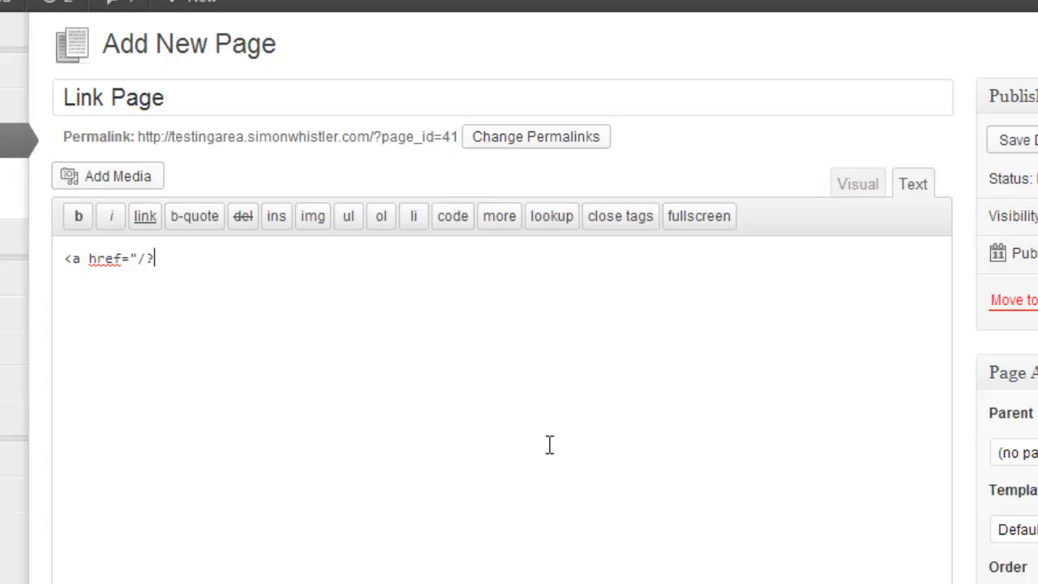
{"action": "type", "text": "page_"}
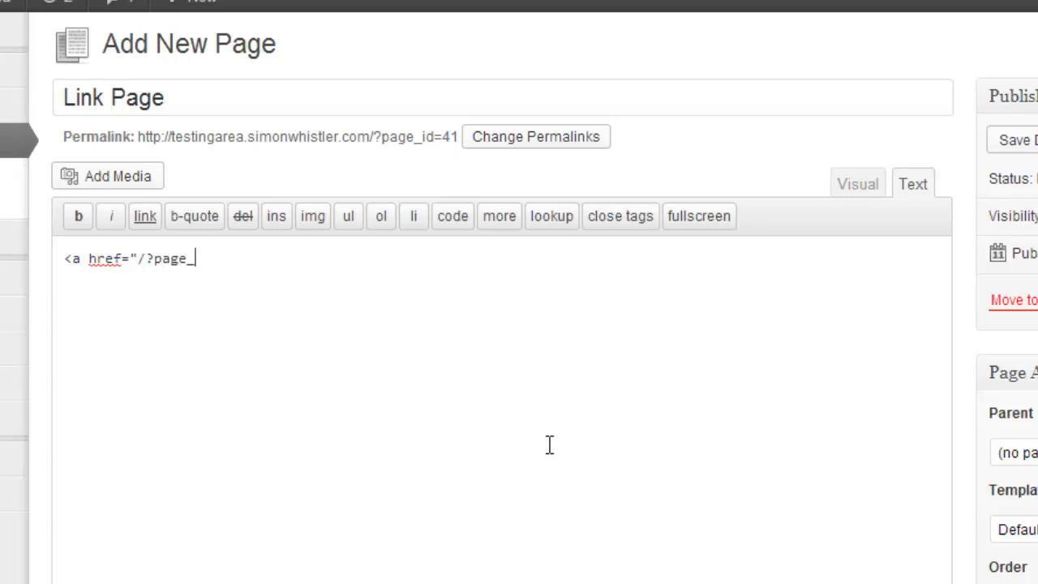
{"action": "type", "text": "id=2"}
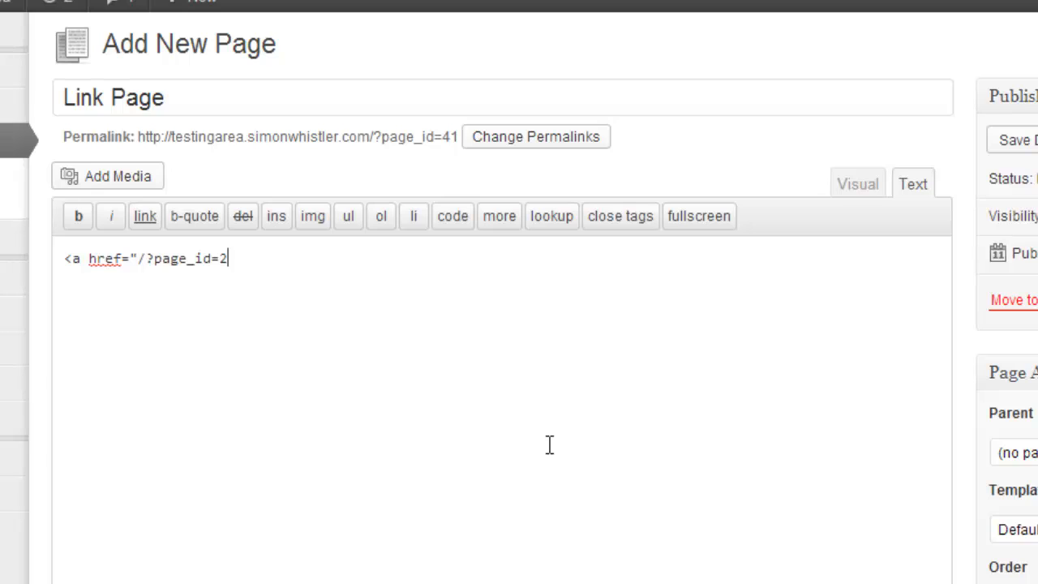
{"action": "type", "text": "\">"}
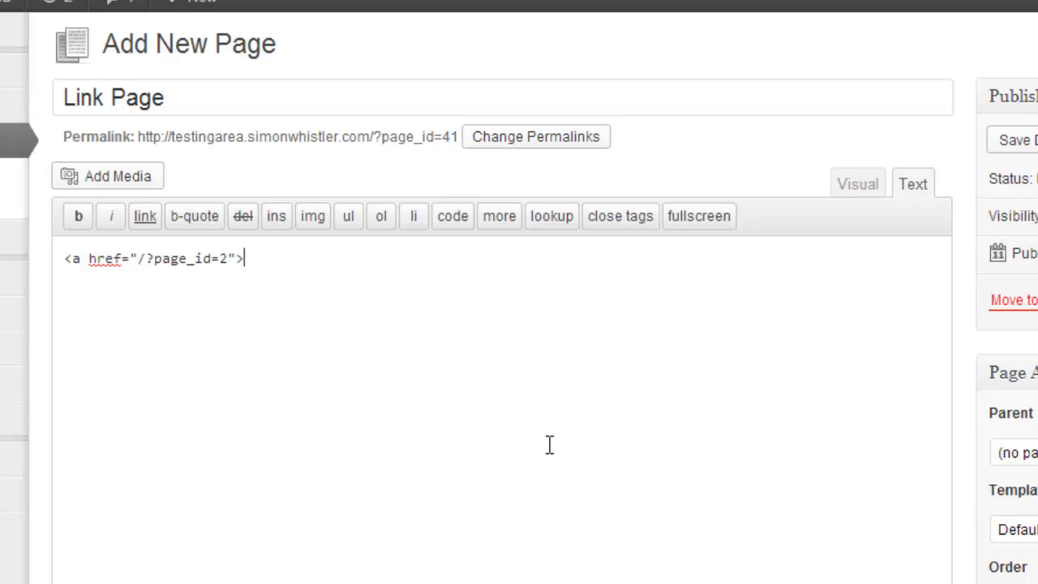
{"action": "type", "text": "Relative"}
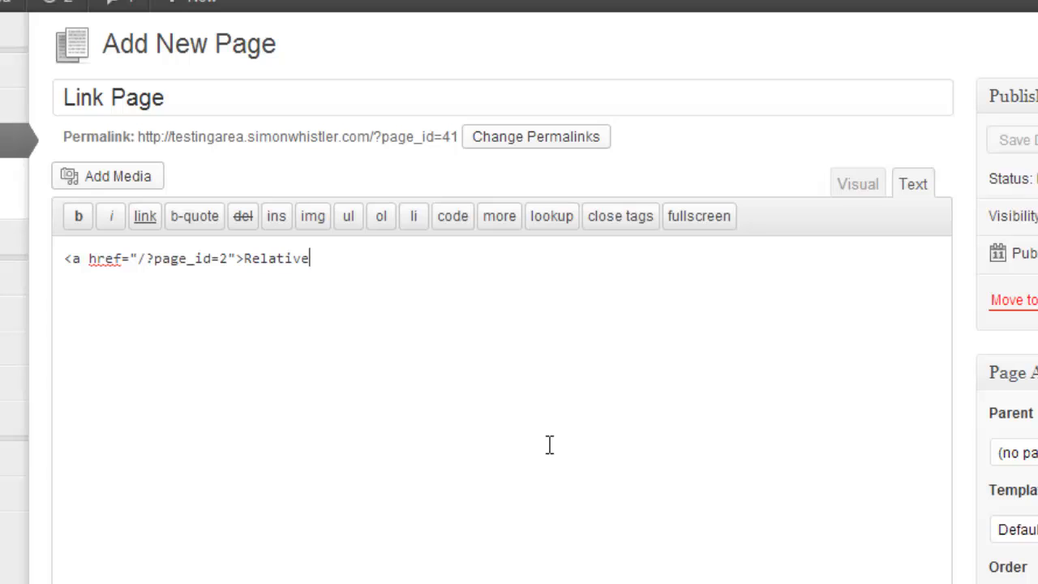
{"action": "type", "text": "<"}
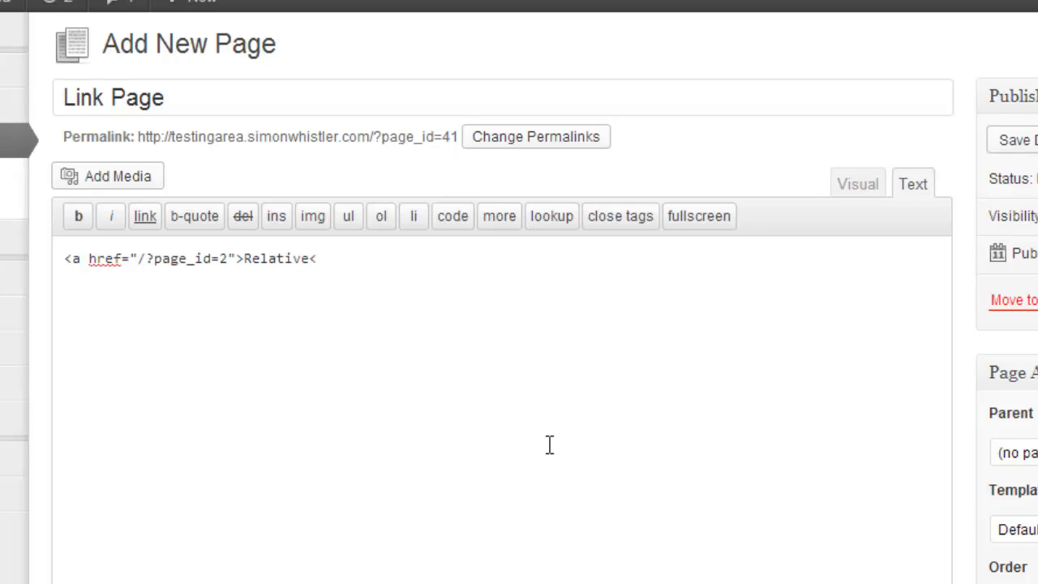
{"action": "type", "text": "/a>"}
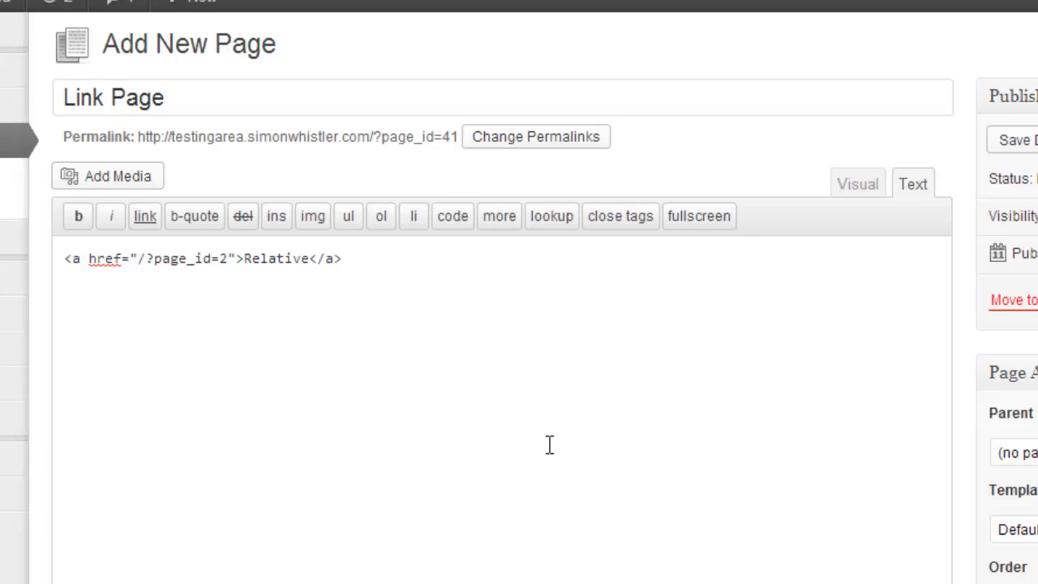
{"action": "type", "text": "<a href"}
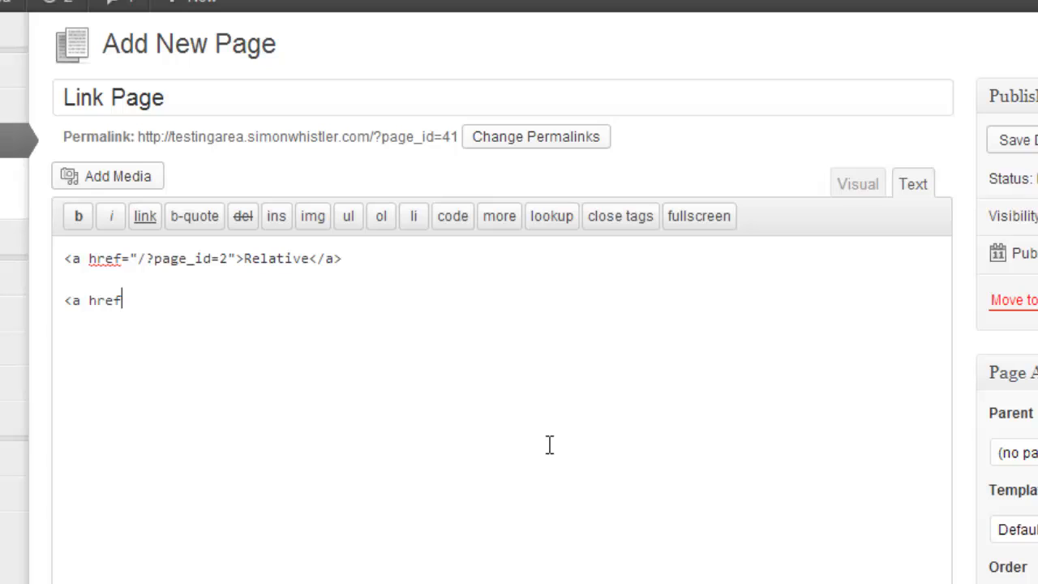
{"action": "type", "text": "=\""}
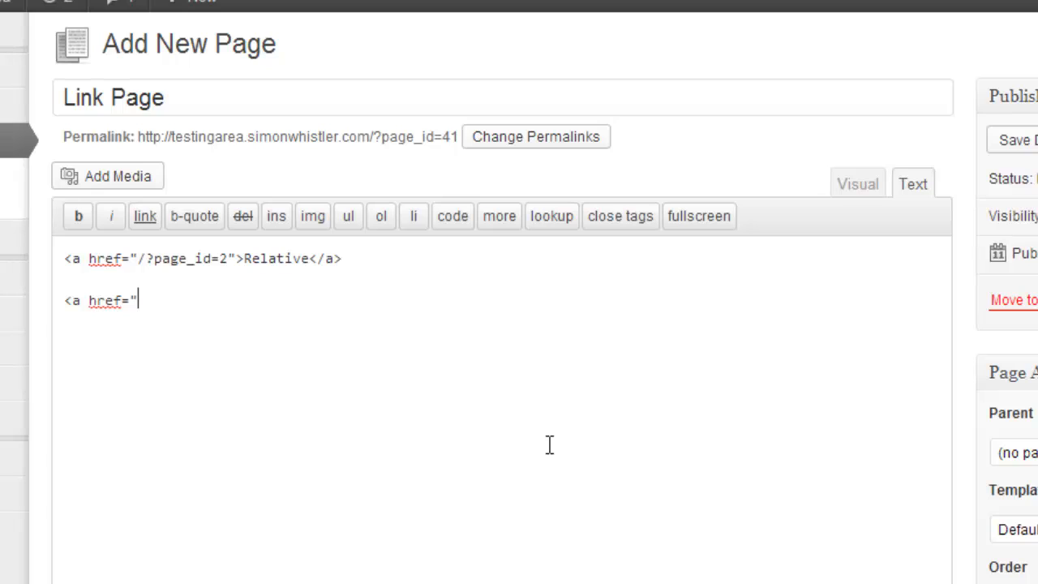
{"action": "type", "text": "ht"}
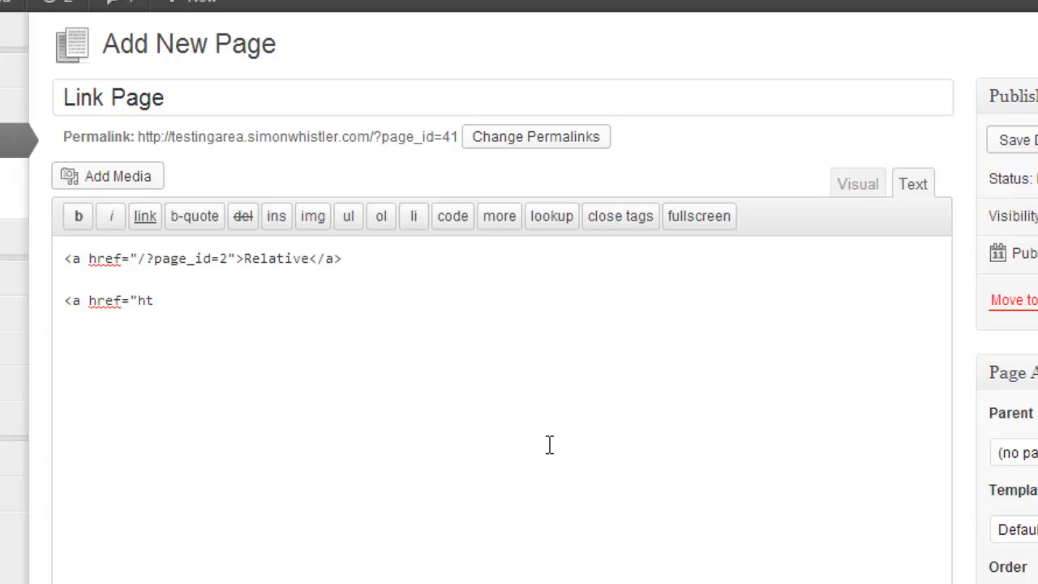
{"action": "type", "text": "tp://"}
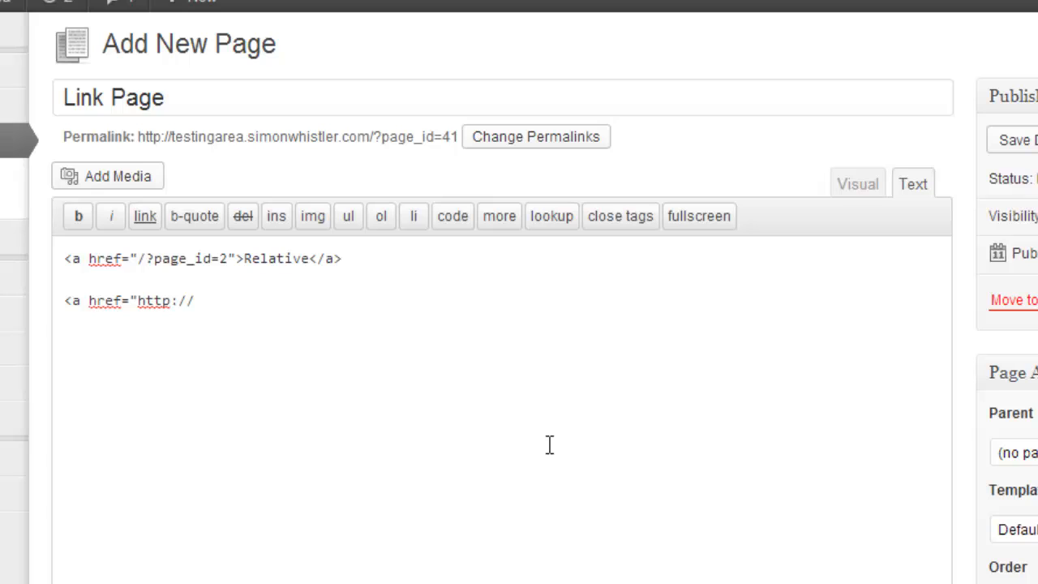
{"action": "type", "text": "www.google"}
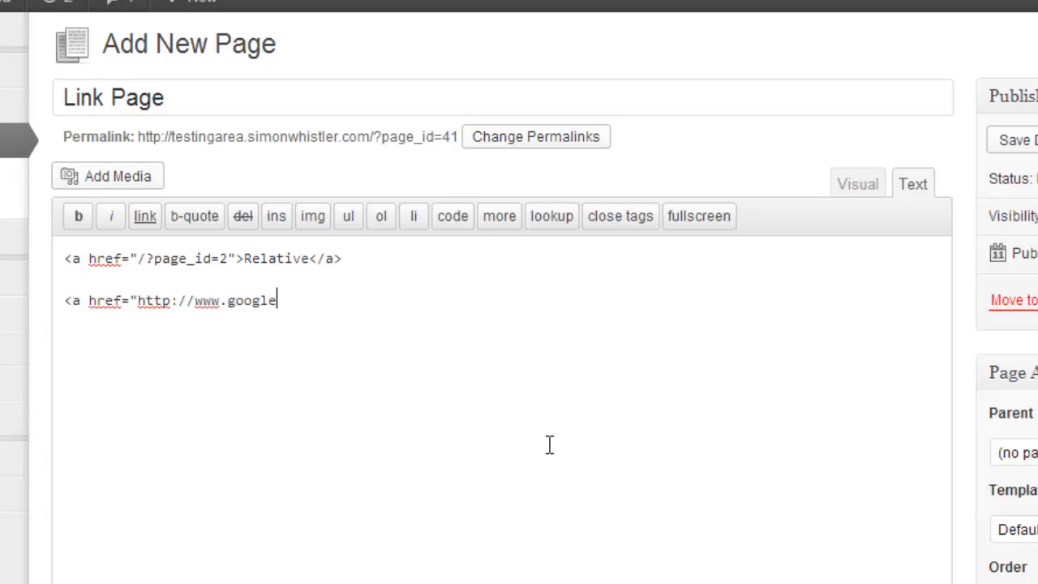
{"action": "type", "text": ".co.uk"}
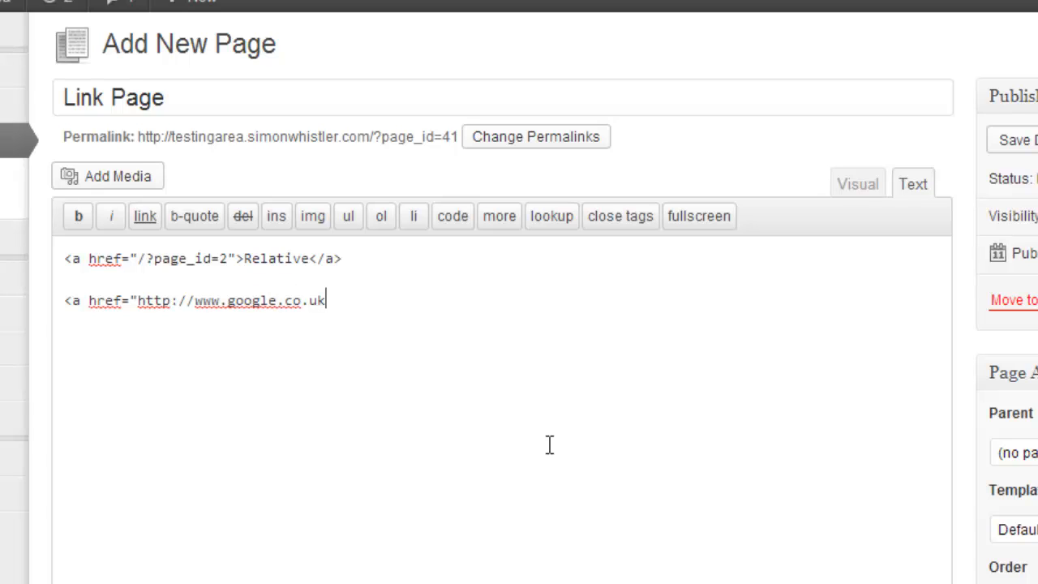
{"action": "type", "text": "\">"}
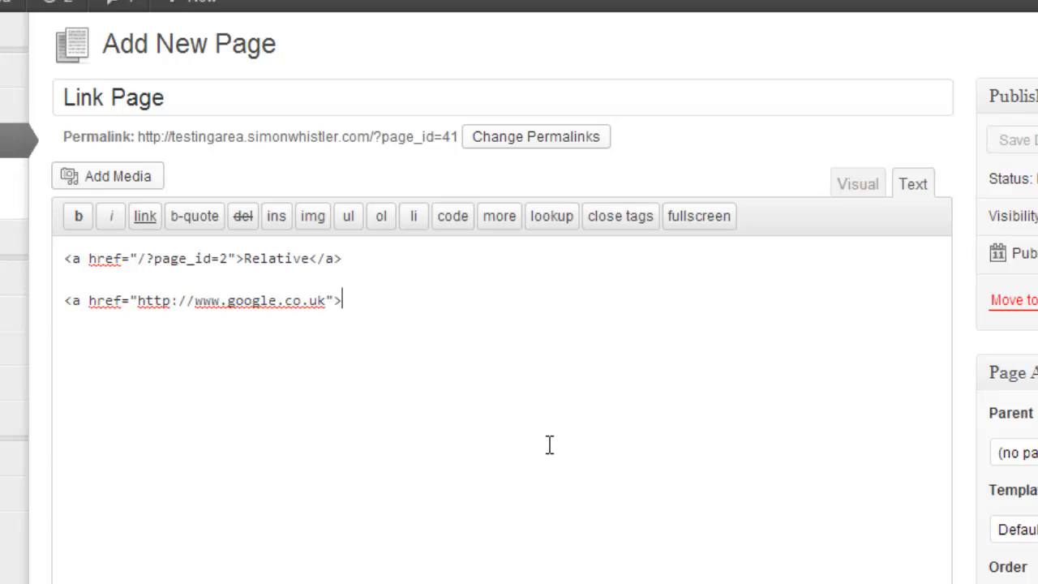
{"action": "type", "text": "Absolute<"}
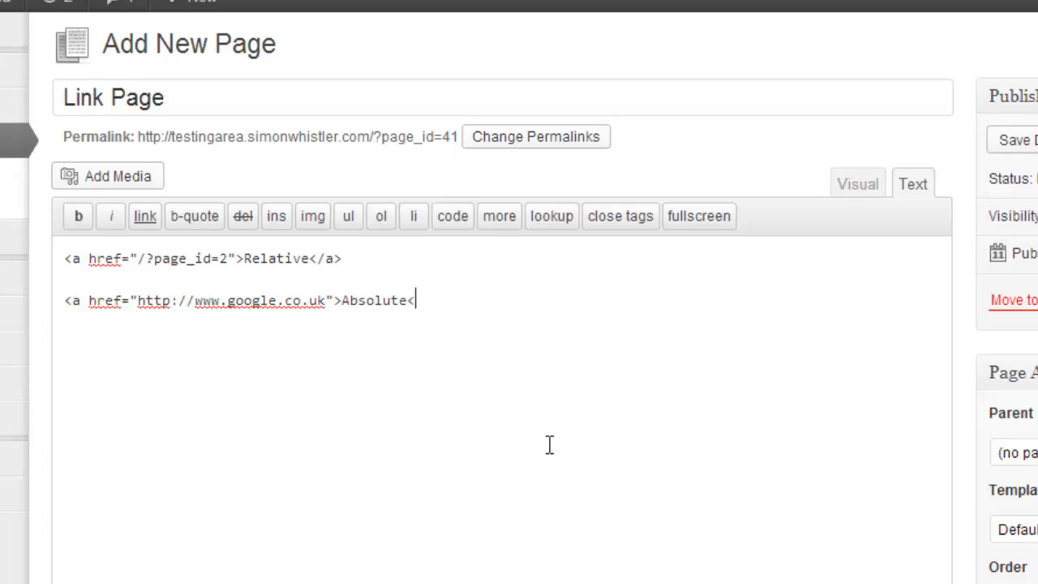
{"action": "type", "text": "/a>"}
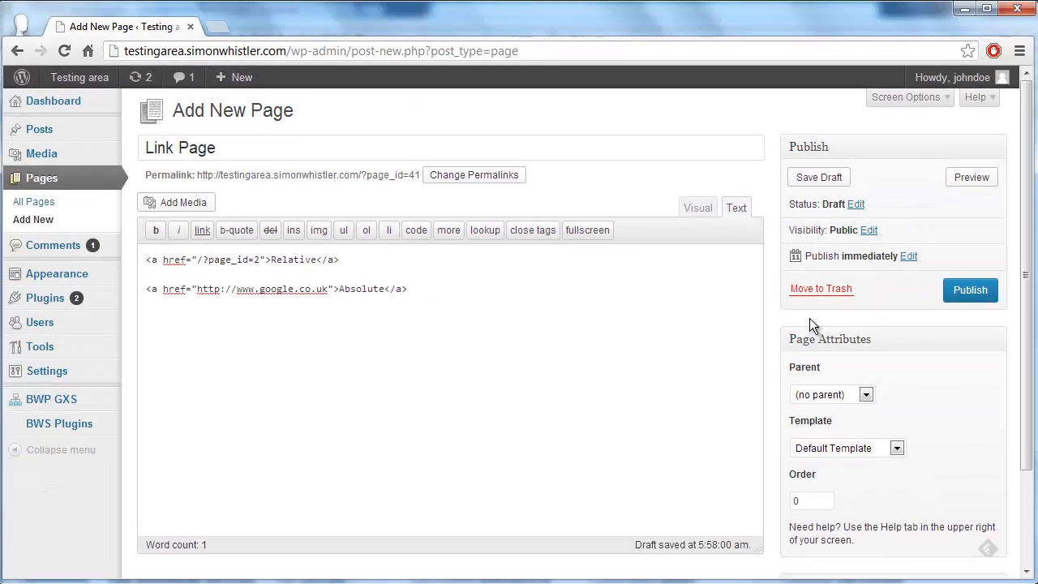
Publish the Link Page and view it on the live site.
{"action": "left_click", "coordinate": [970, 289]}
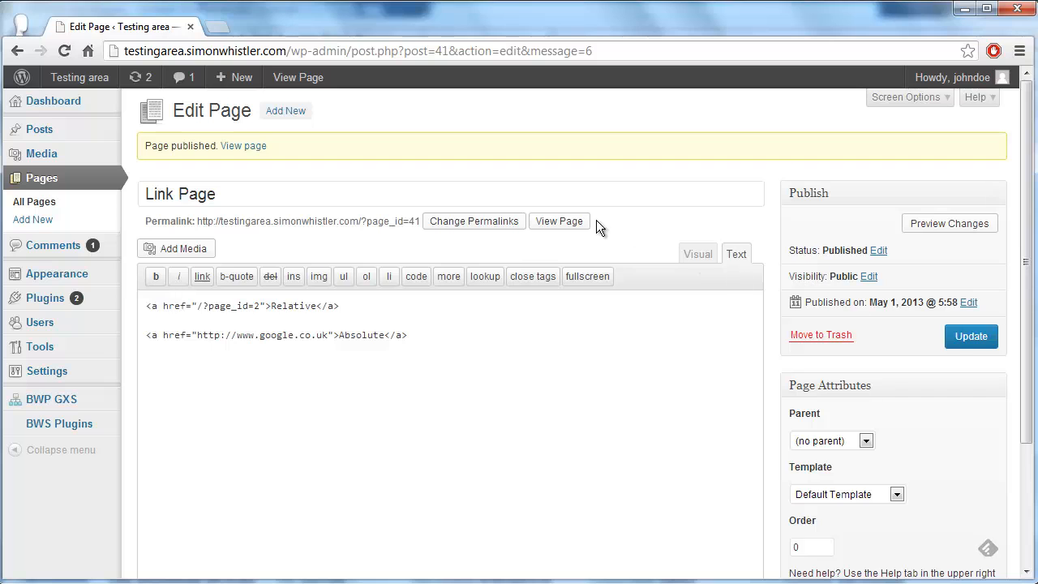
{"action": "left_click", "coordinate": [558, 221]}
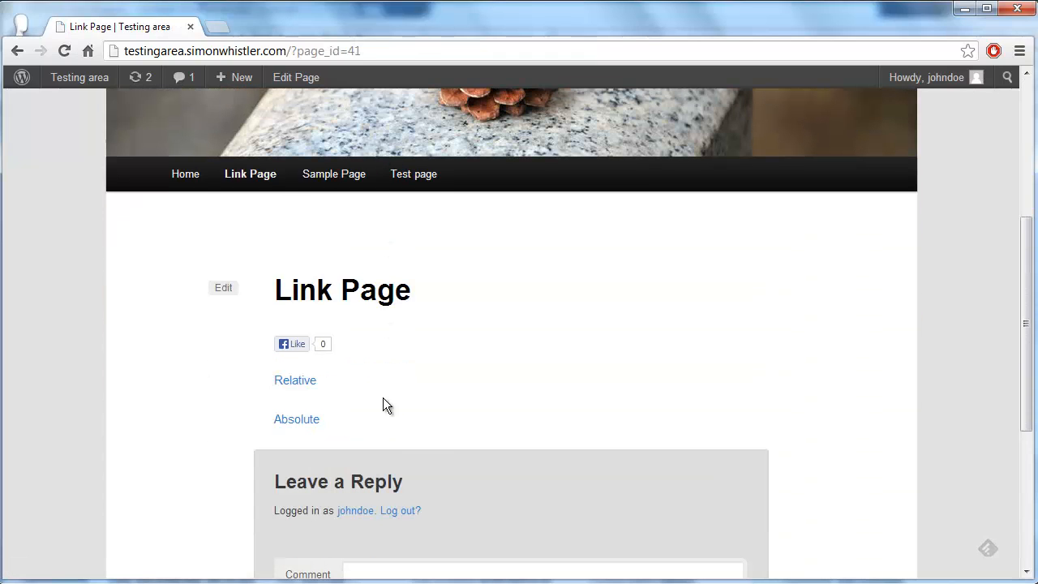
Follow the Relative link to Sample Page, return, then follow Absolute to Google UK.
{"action": "left_click", "coordinate": [334, 174]}
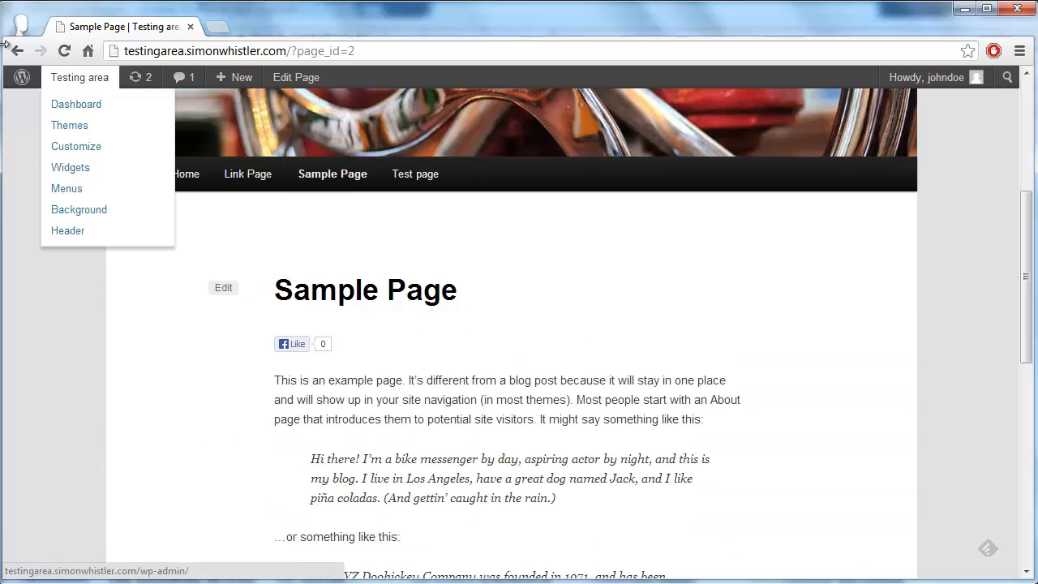
{"action": "left_click", "coordinate": [246, 173]}
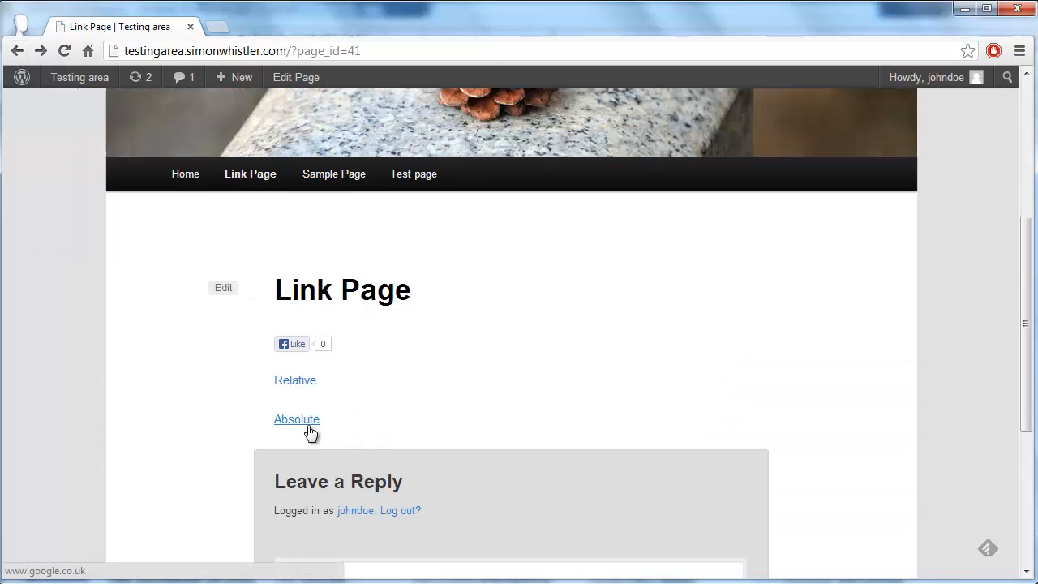
{"action": "left_click", "coordinate": [297, 418]}
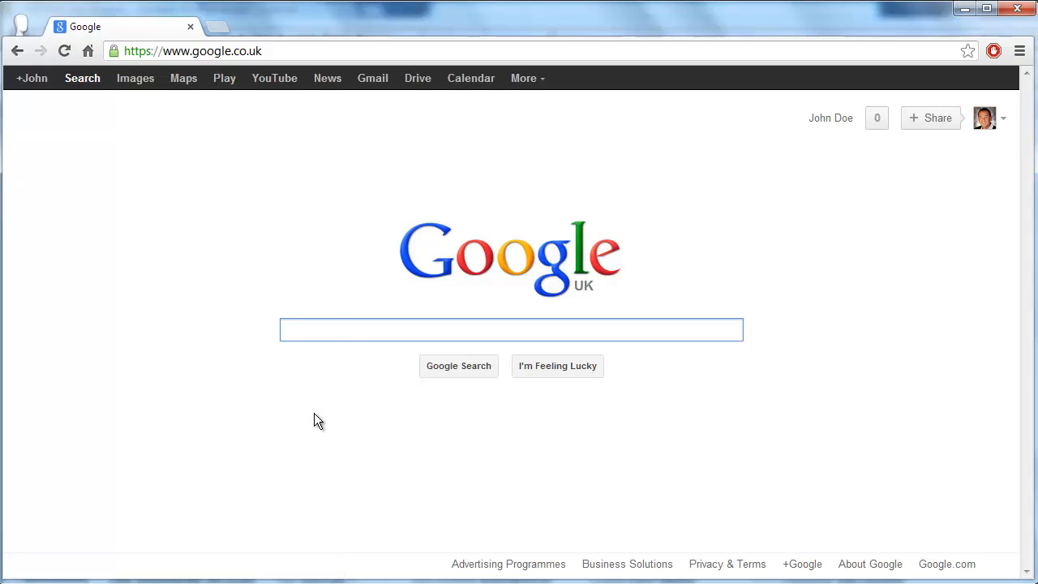
{"action": "mouse_move", "coordinate": [318, 414]}
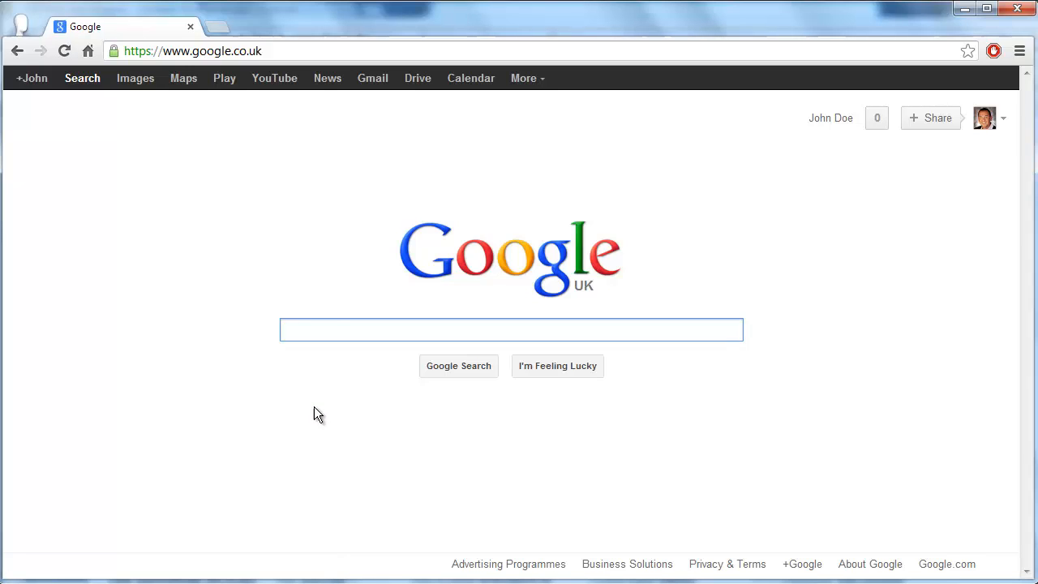